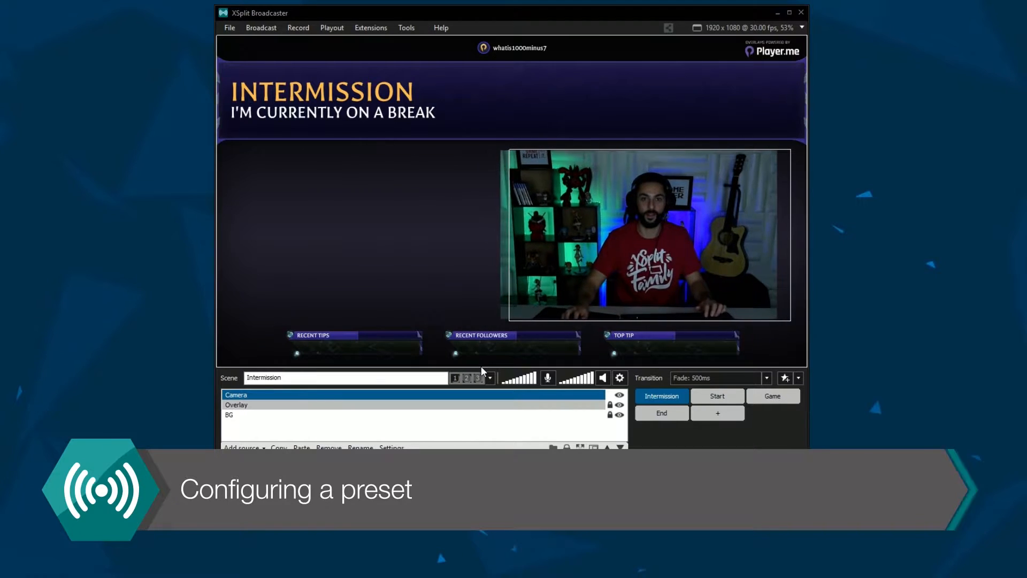
mouse_move(478, 378)
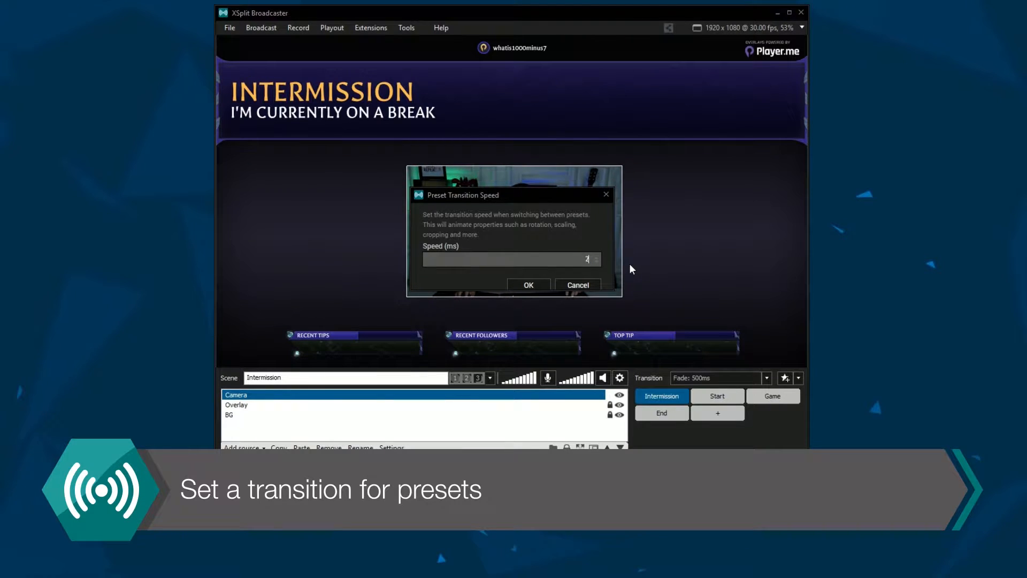
Step: Confirm the preset transition speed, then open the Camera source's Layout properties
click(528, 284)
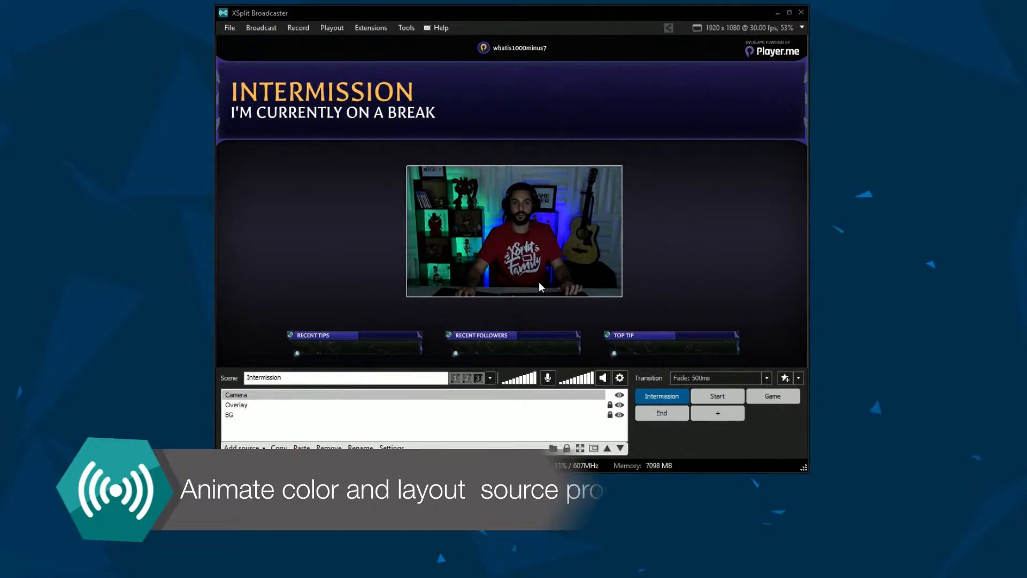
click(235, 394)
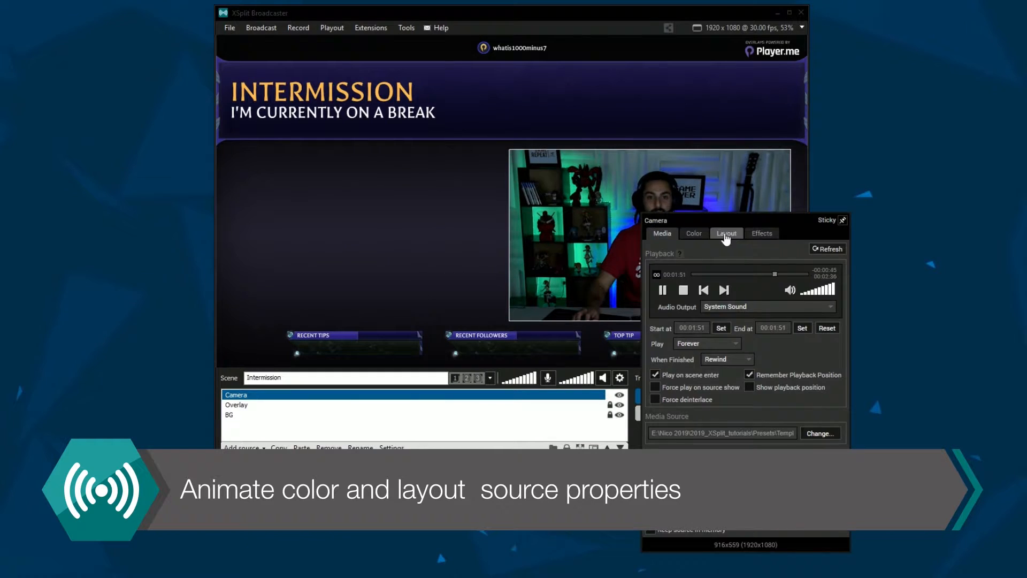
click(693, 234)
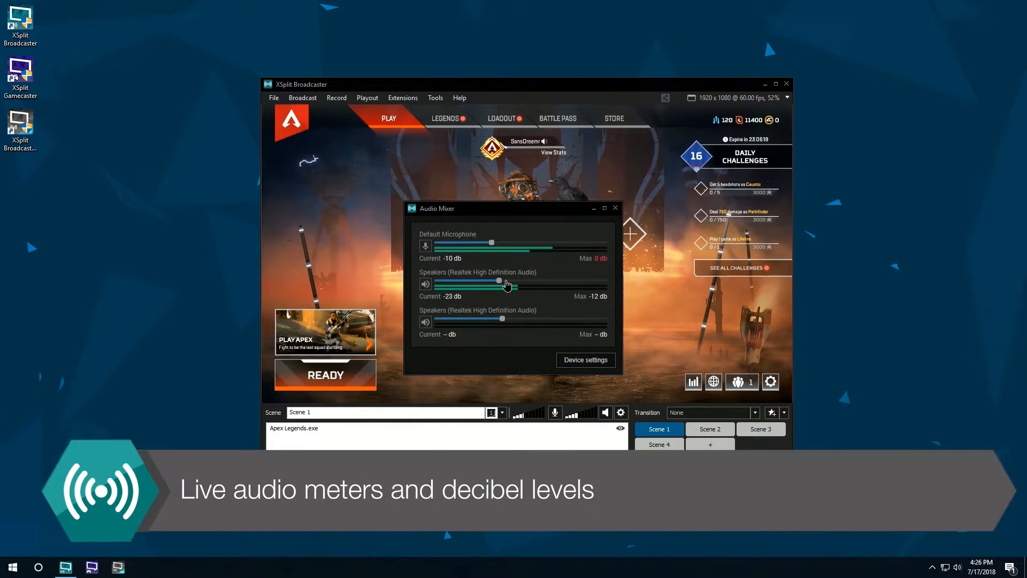
Step: Show the Audio Mixer window with live microphone and speaker dB meters
click(424, 245)
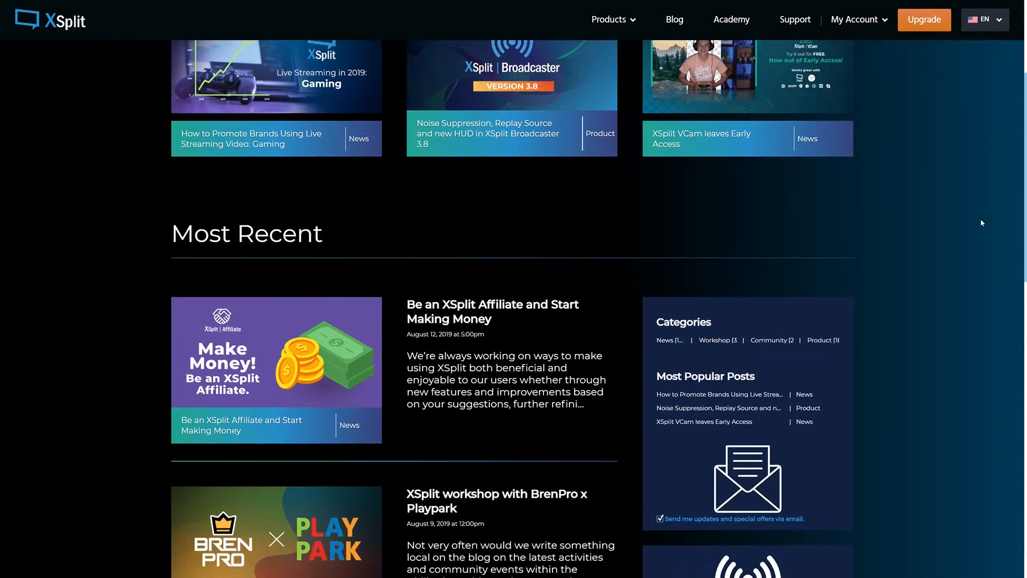
Step: Scroll the XSplit blog page down to the Most Recent posts
scroll(down, 3)
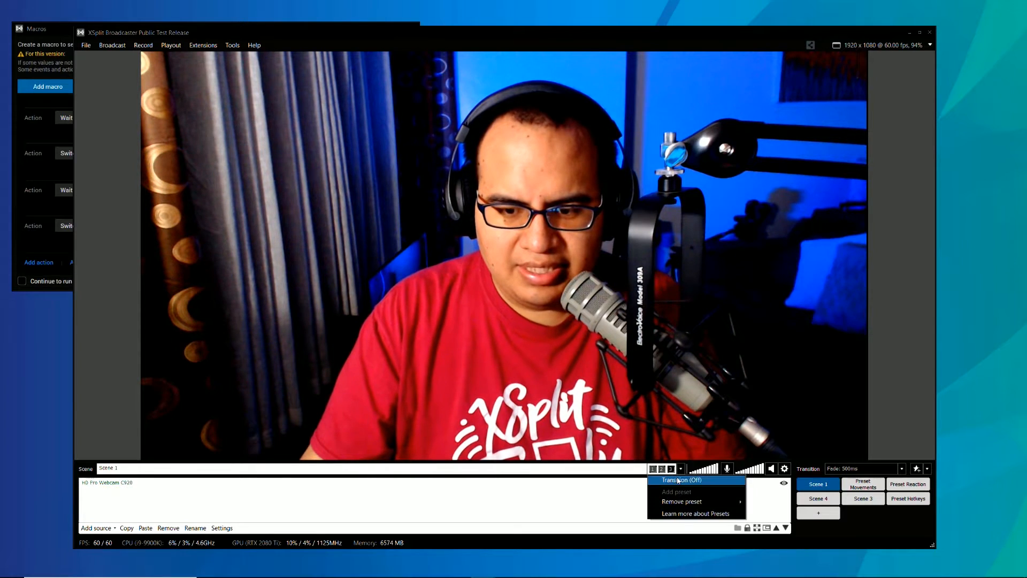
Step: Enable animated preset transitions at 500 ms and switch to the Preset Movements scene
click(675, 480)
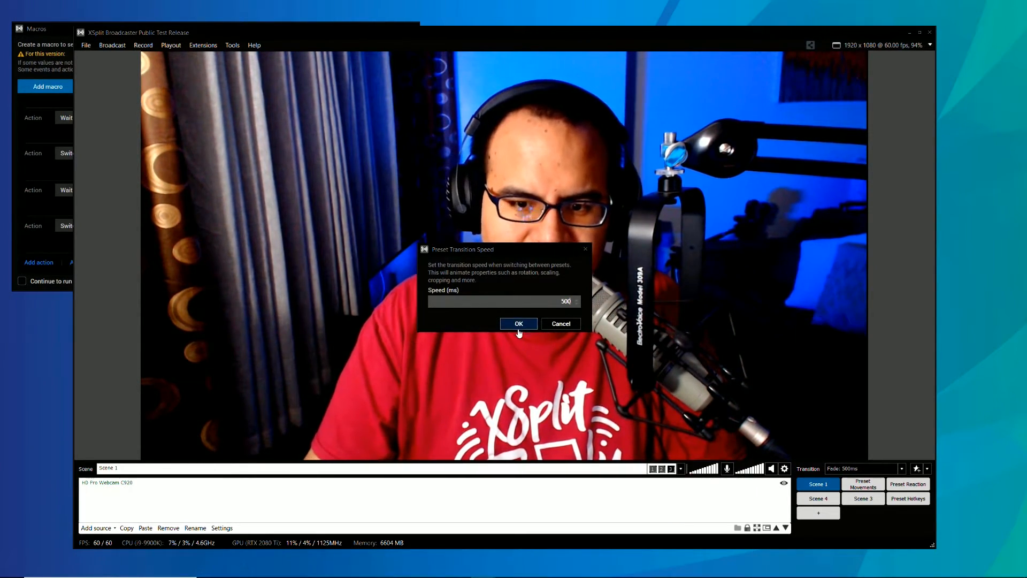
click(518, 323)
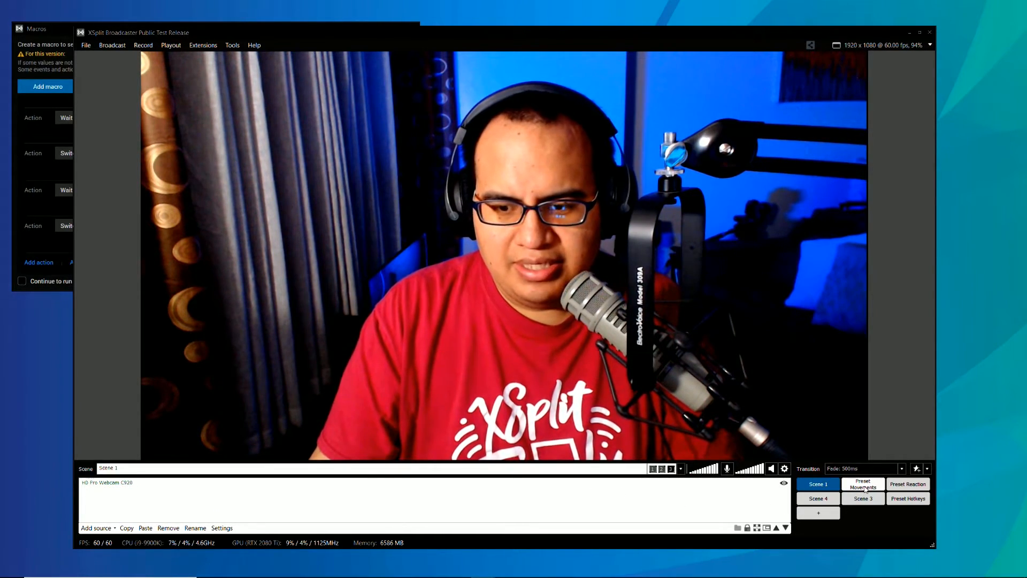
click(862, 483)
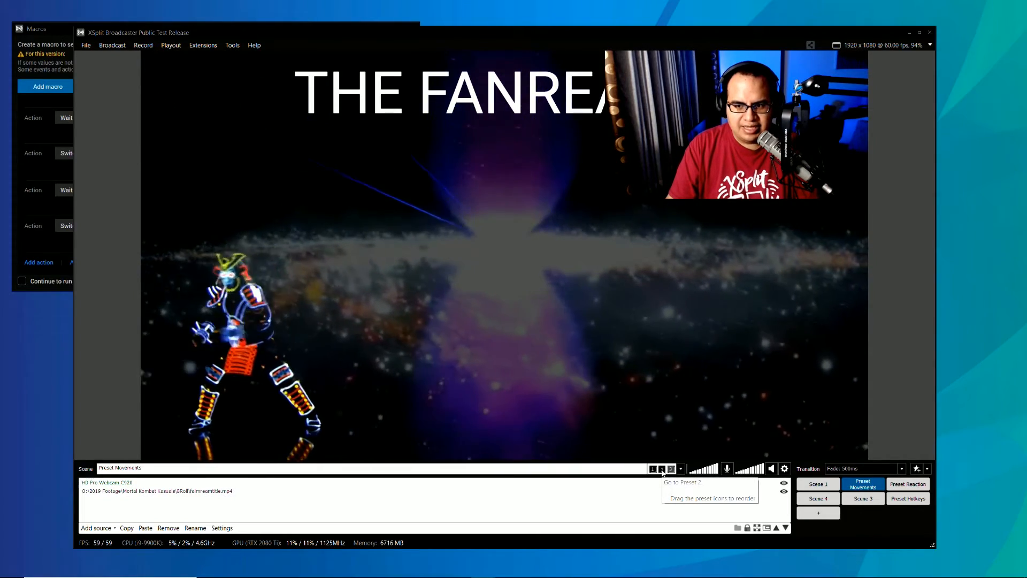
Step: Animate the webcam through presets 2, 3, 2, 1 and back to 2, then open its properties
click(670, 468)
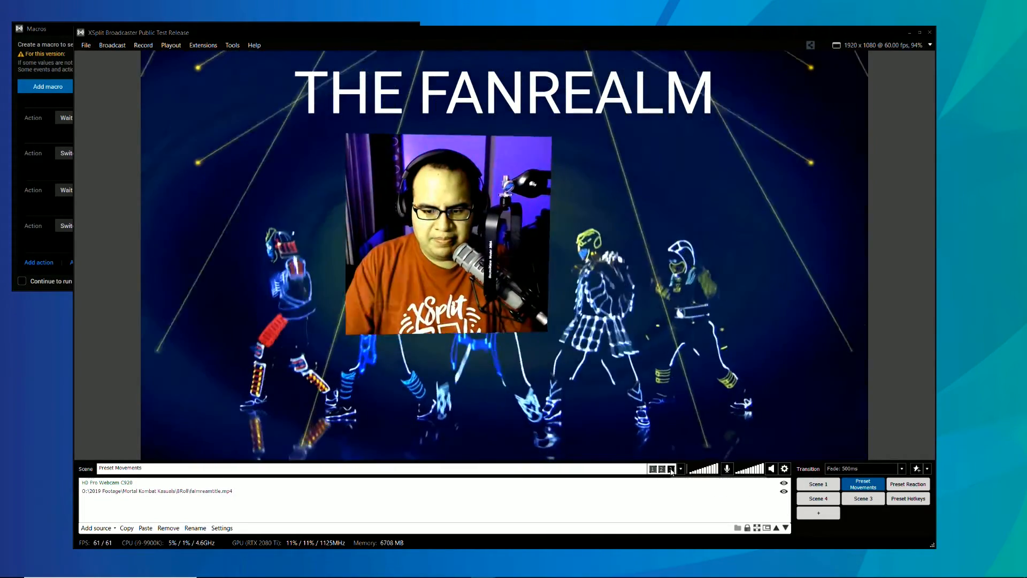
click(662, 468)
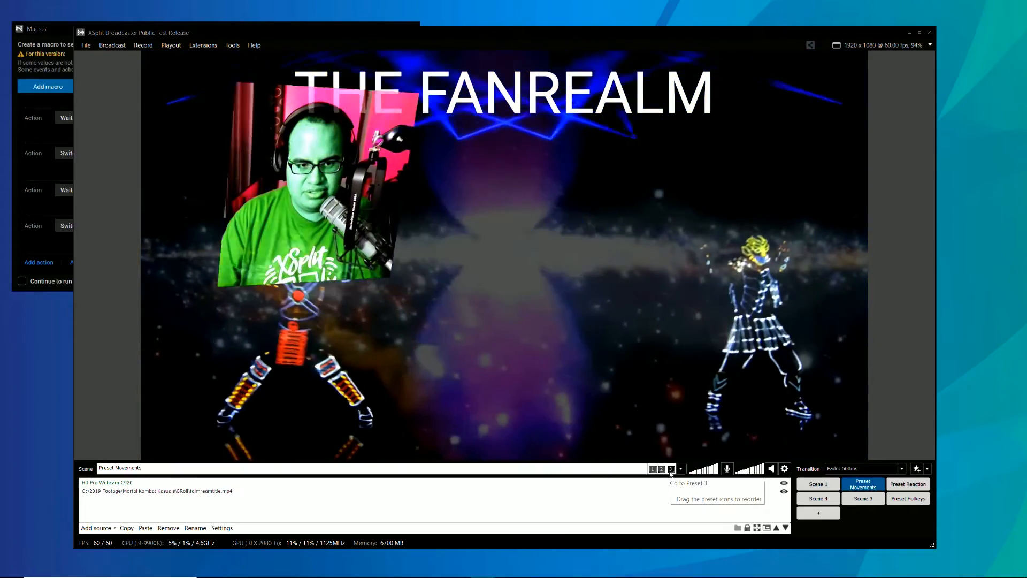
click(661, 469)
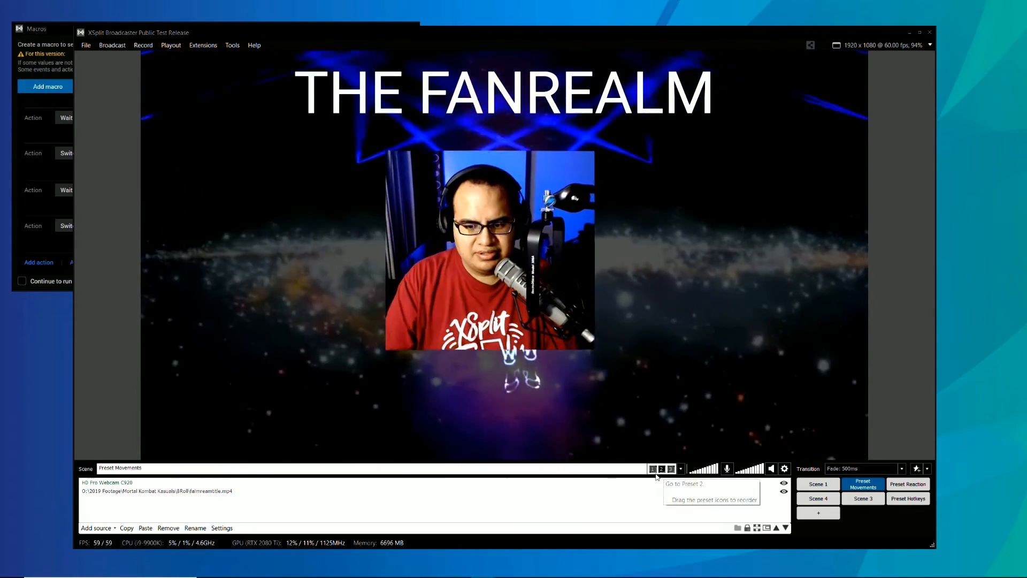
click(661, 467)
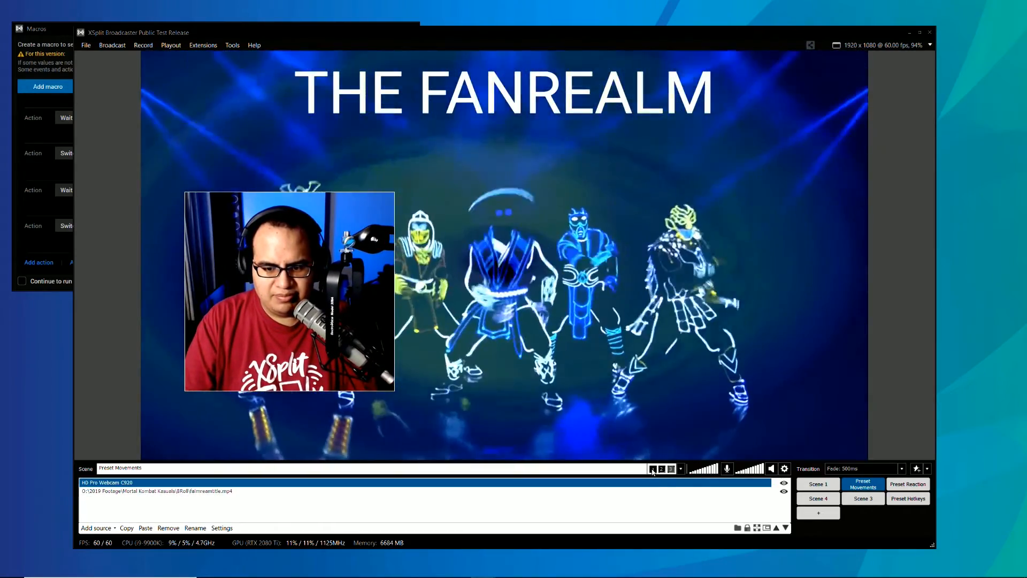
click(671, 468)
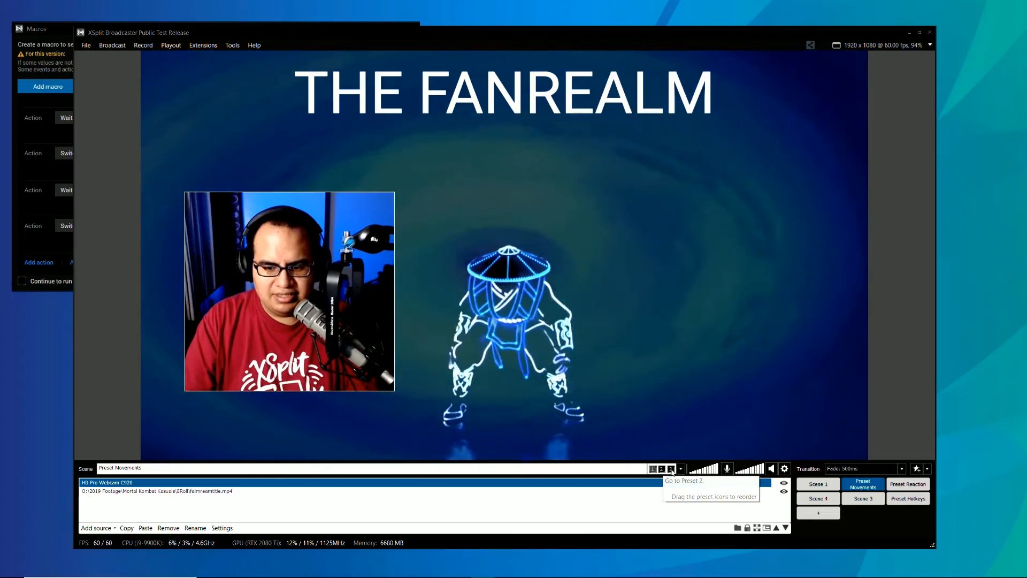
click(661, 467)
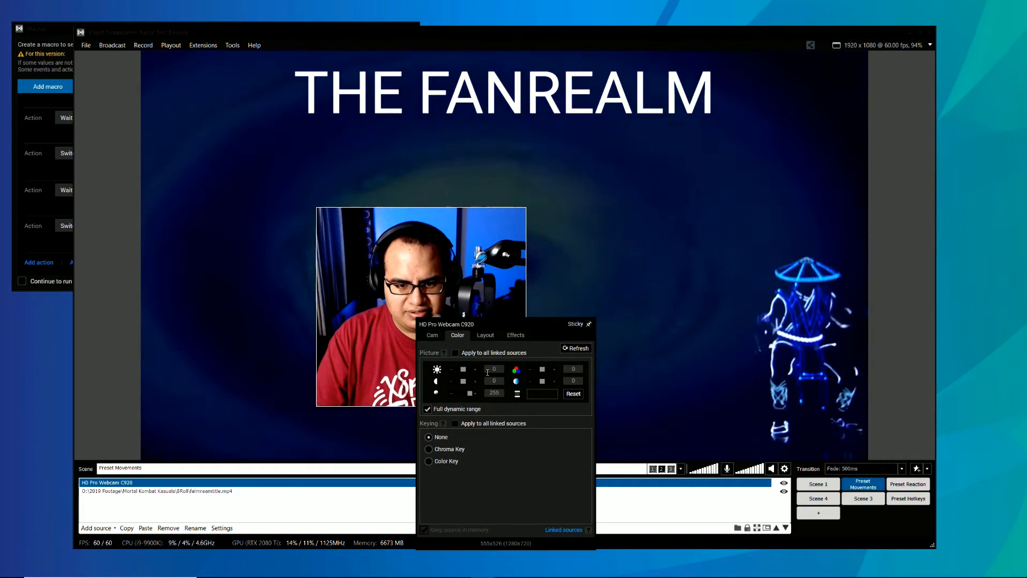
Step: Crop the top of the webcam image and tilt it in 3D around X and Y
click(485, 335)
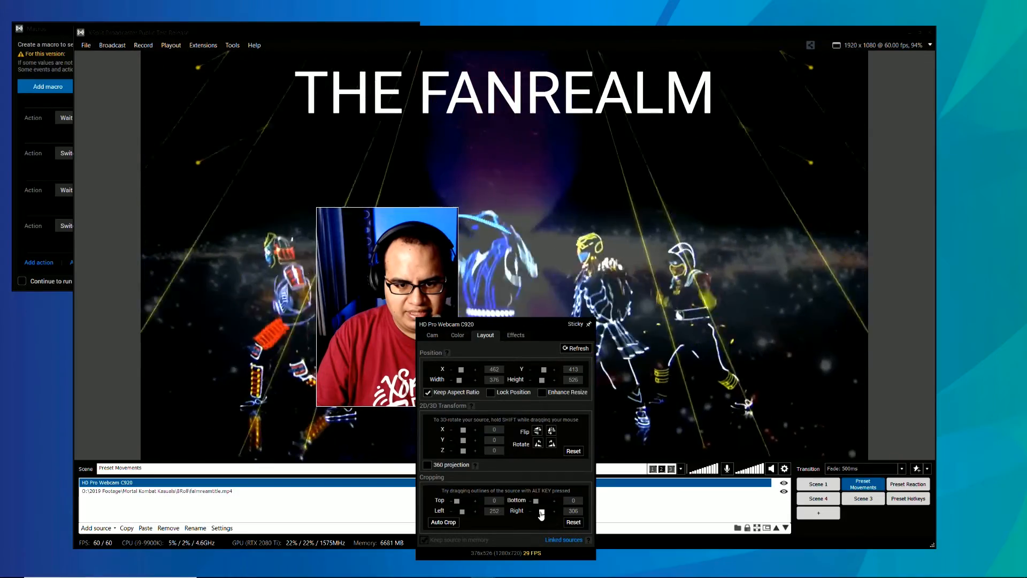
click(462, 500)
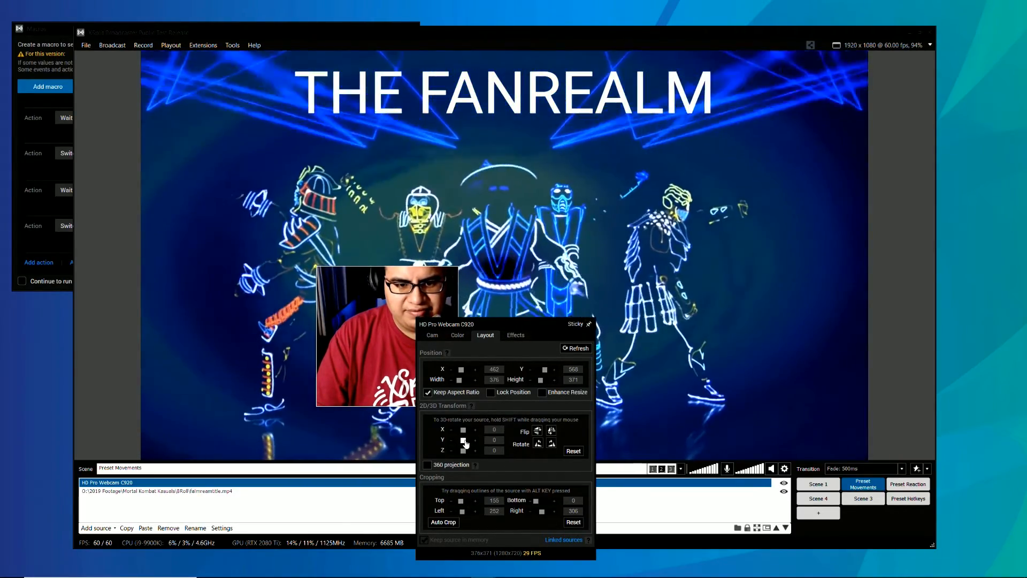
drag(464, 429, 463, 439)
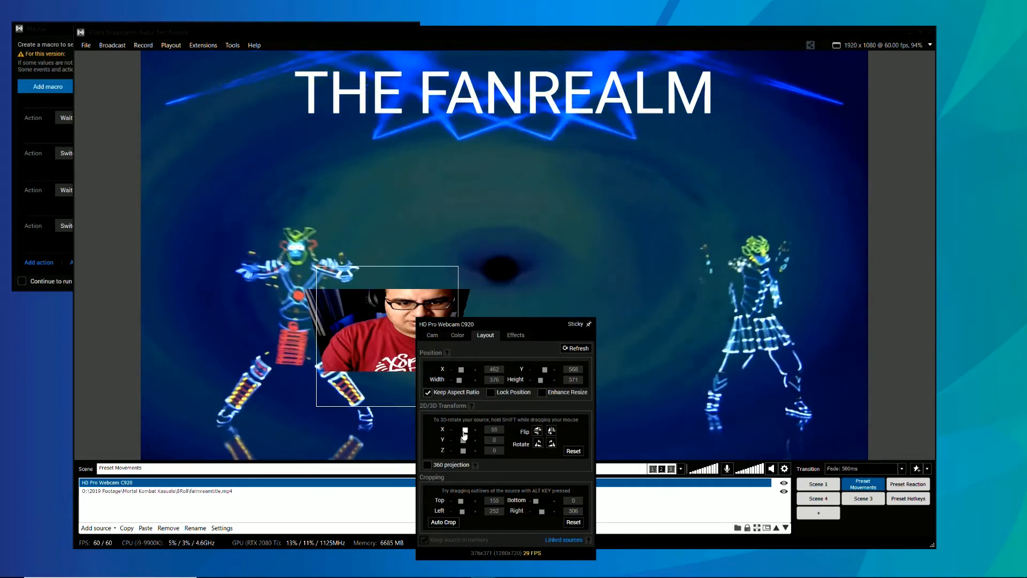
drag(463, 440, 466, 439)
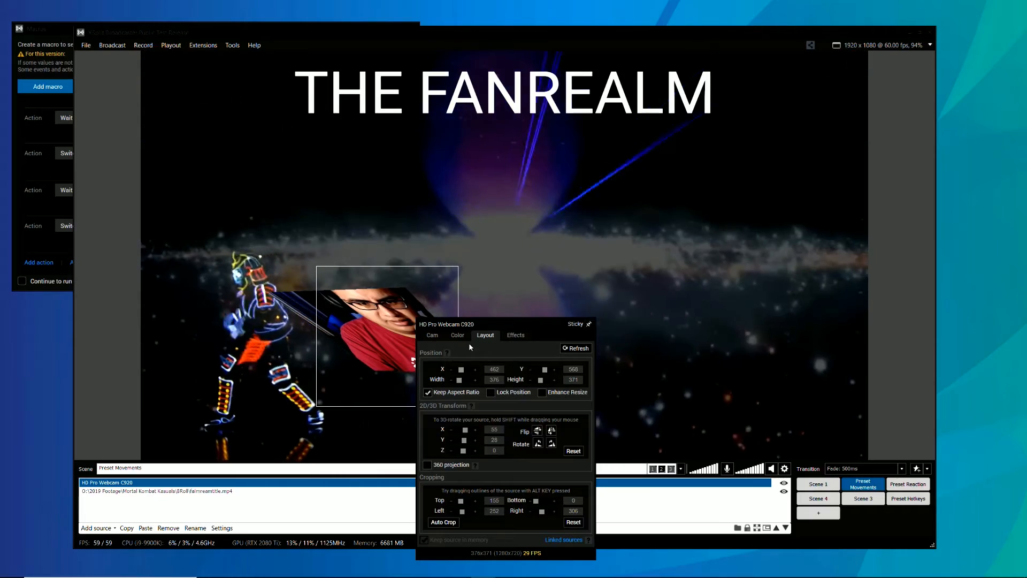
click(457, 335)
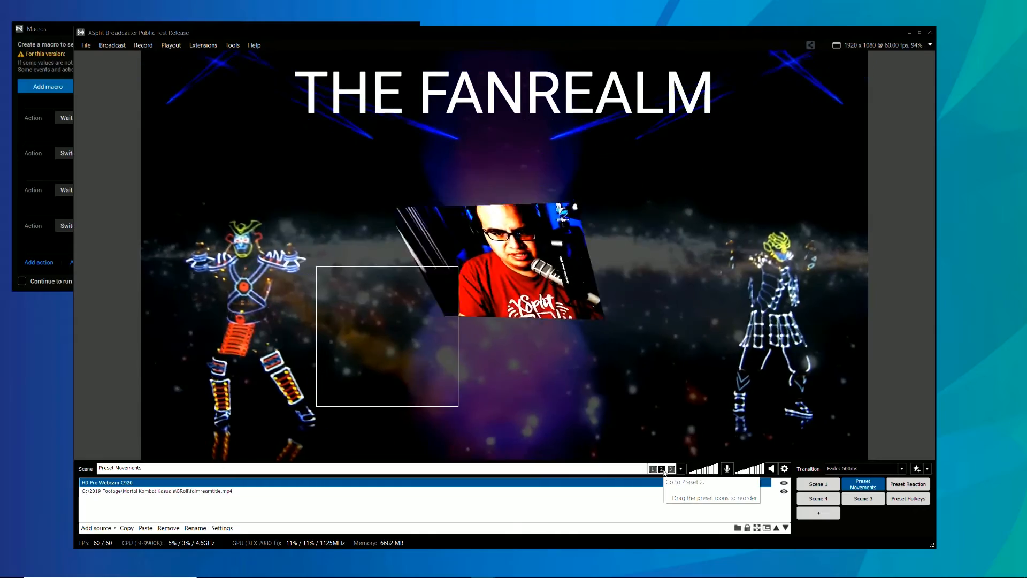
Step: Animate the cropped webcam to its third preset in the large top-right position
click(670, 469)
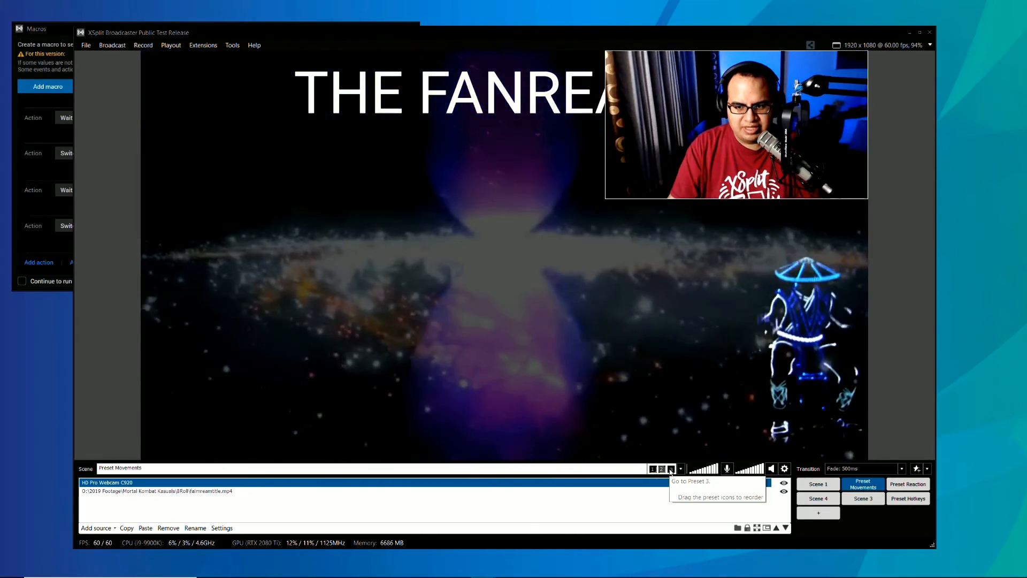
click(652, 468)
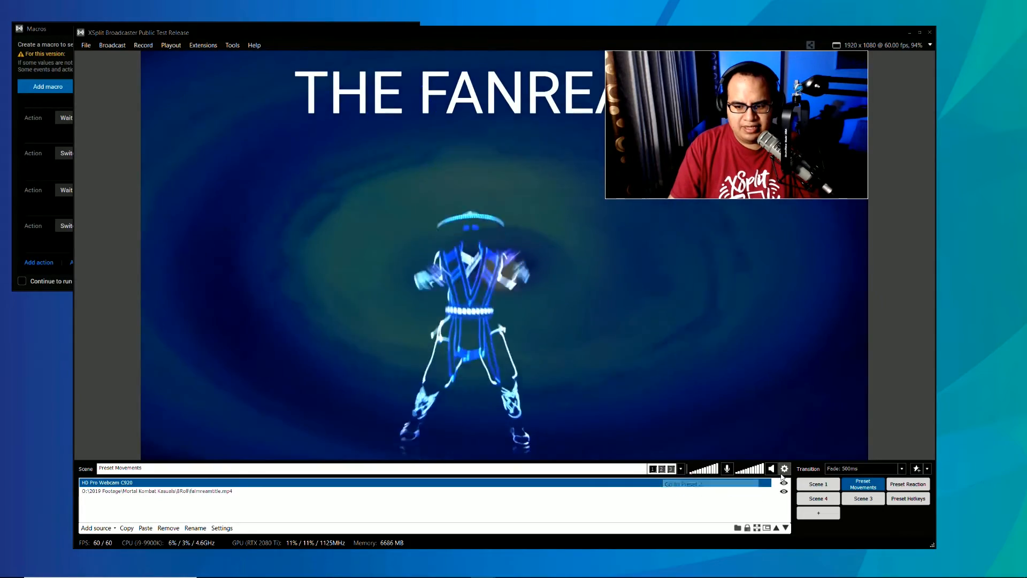
click(784, 469)
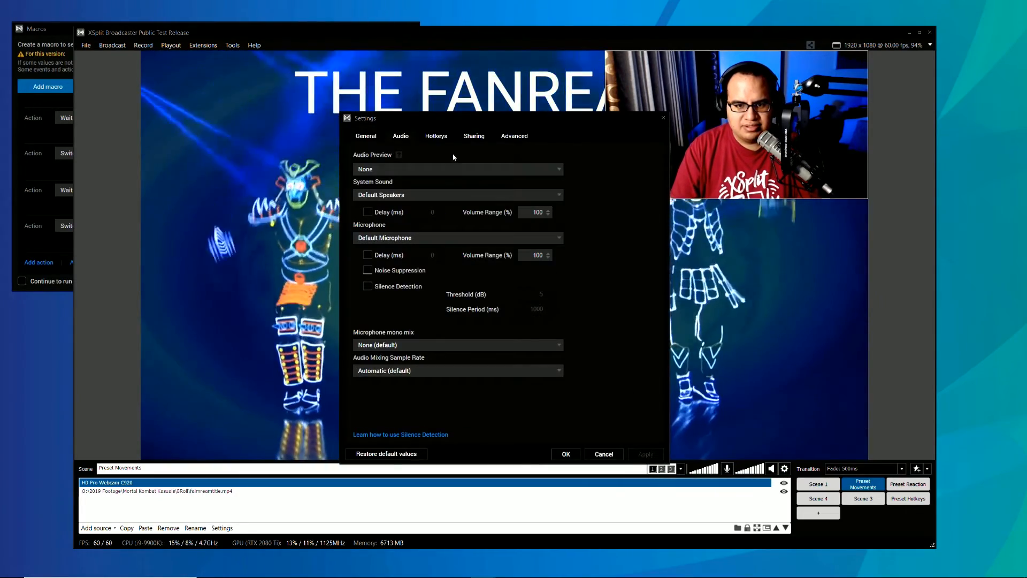
click(435, 136)
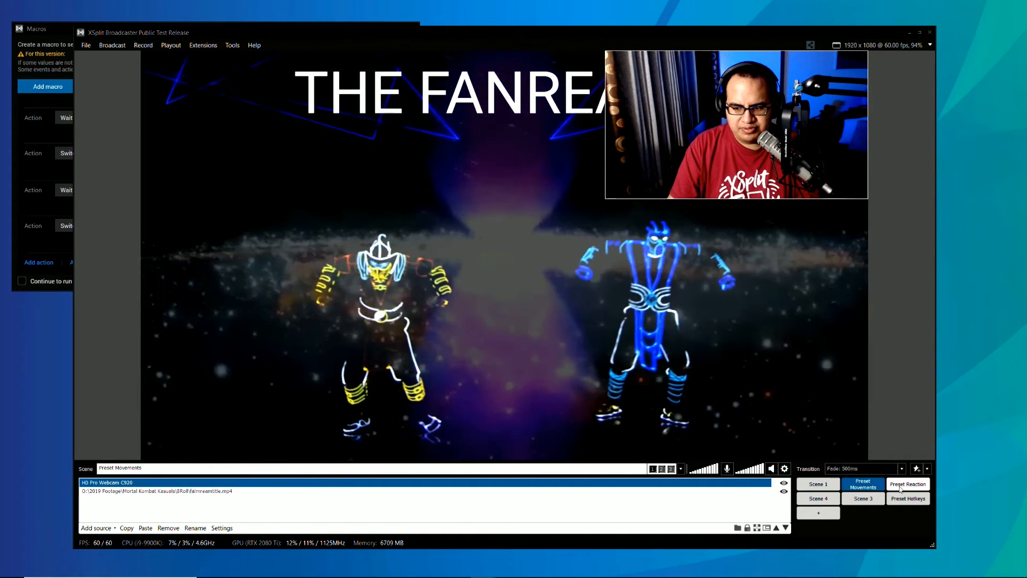
Step: Switch to the Preset Hotkeys scene with the webcam centred over the keyboard visualizer
click(908, 497)
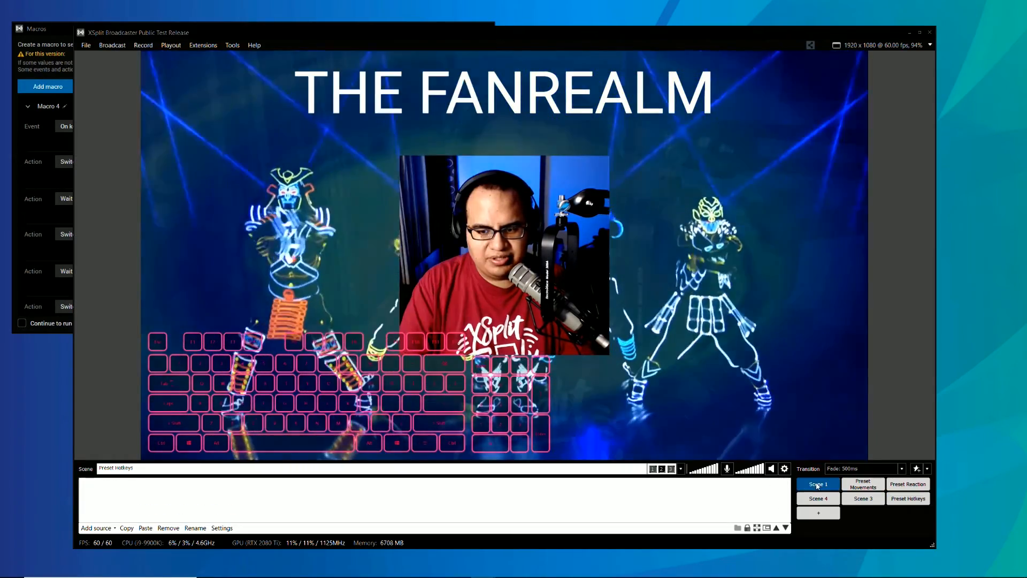
click(818, 484)
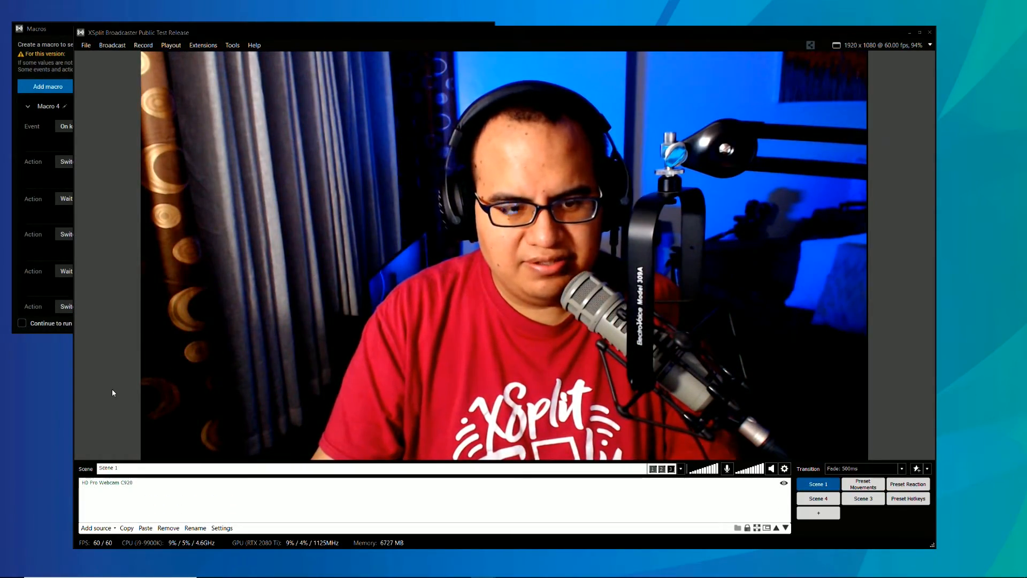
click(908, 498)
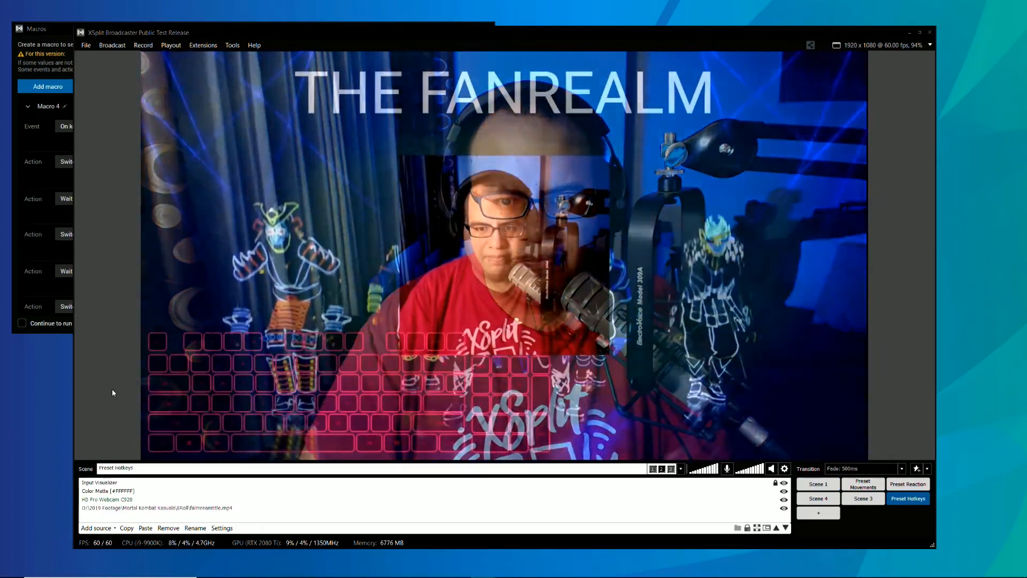